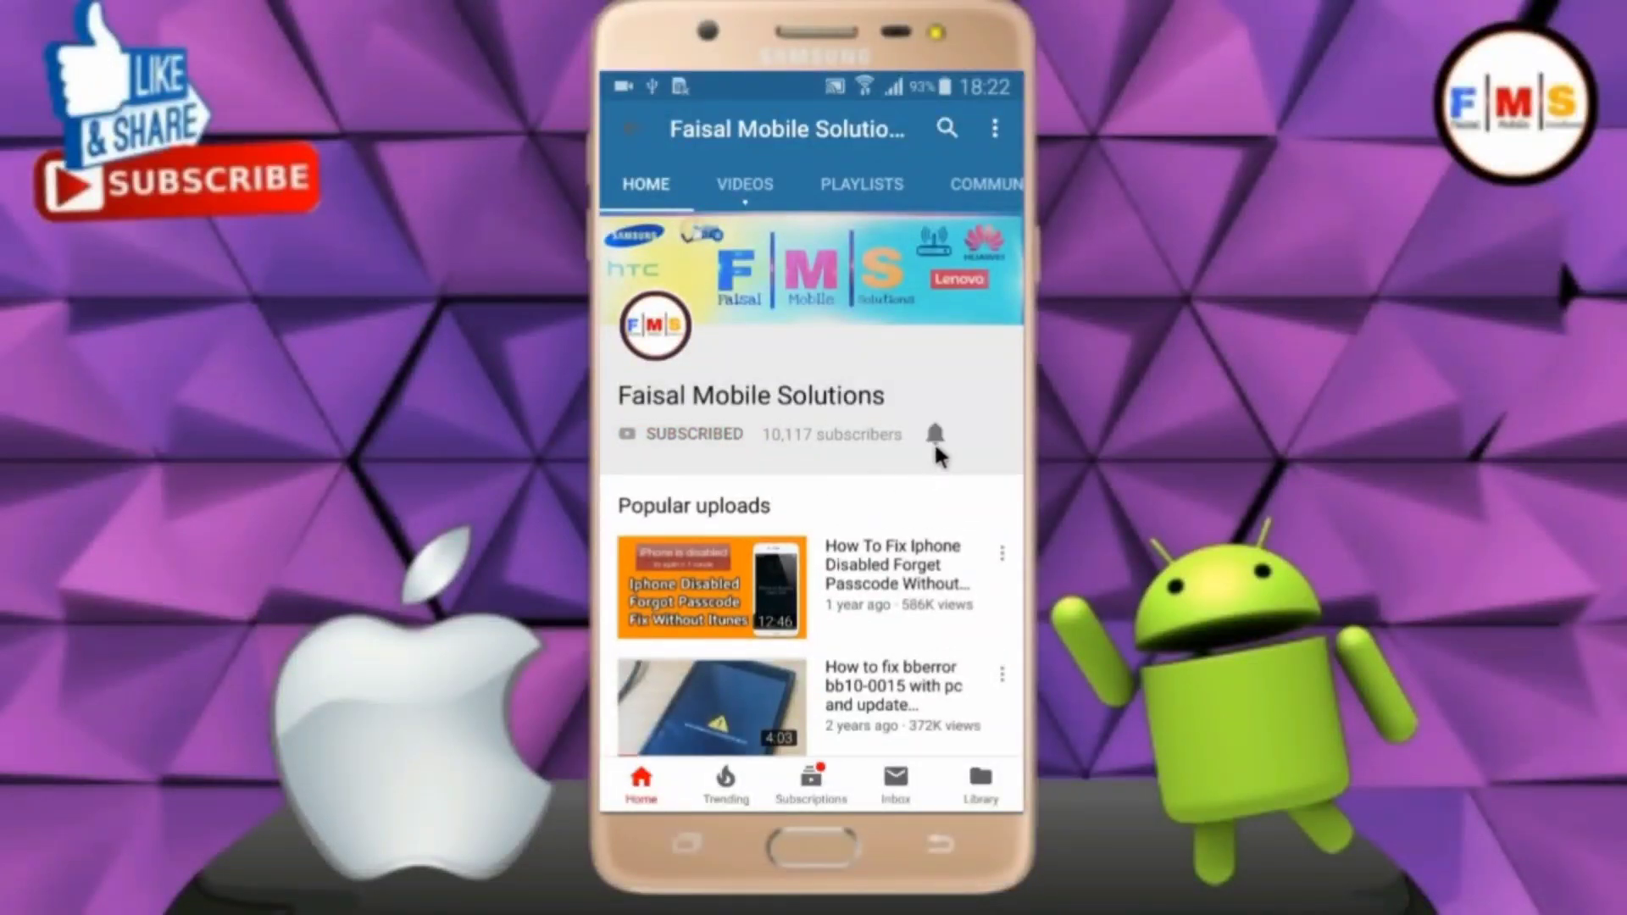
Step: Join the password-protected Wi-Fi network so setup reaches the Let's go screen
click(939, 434)
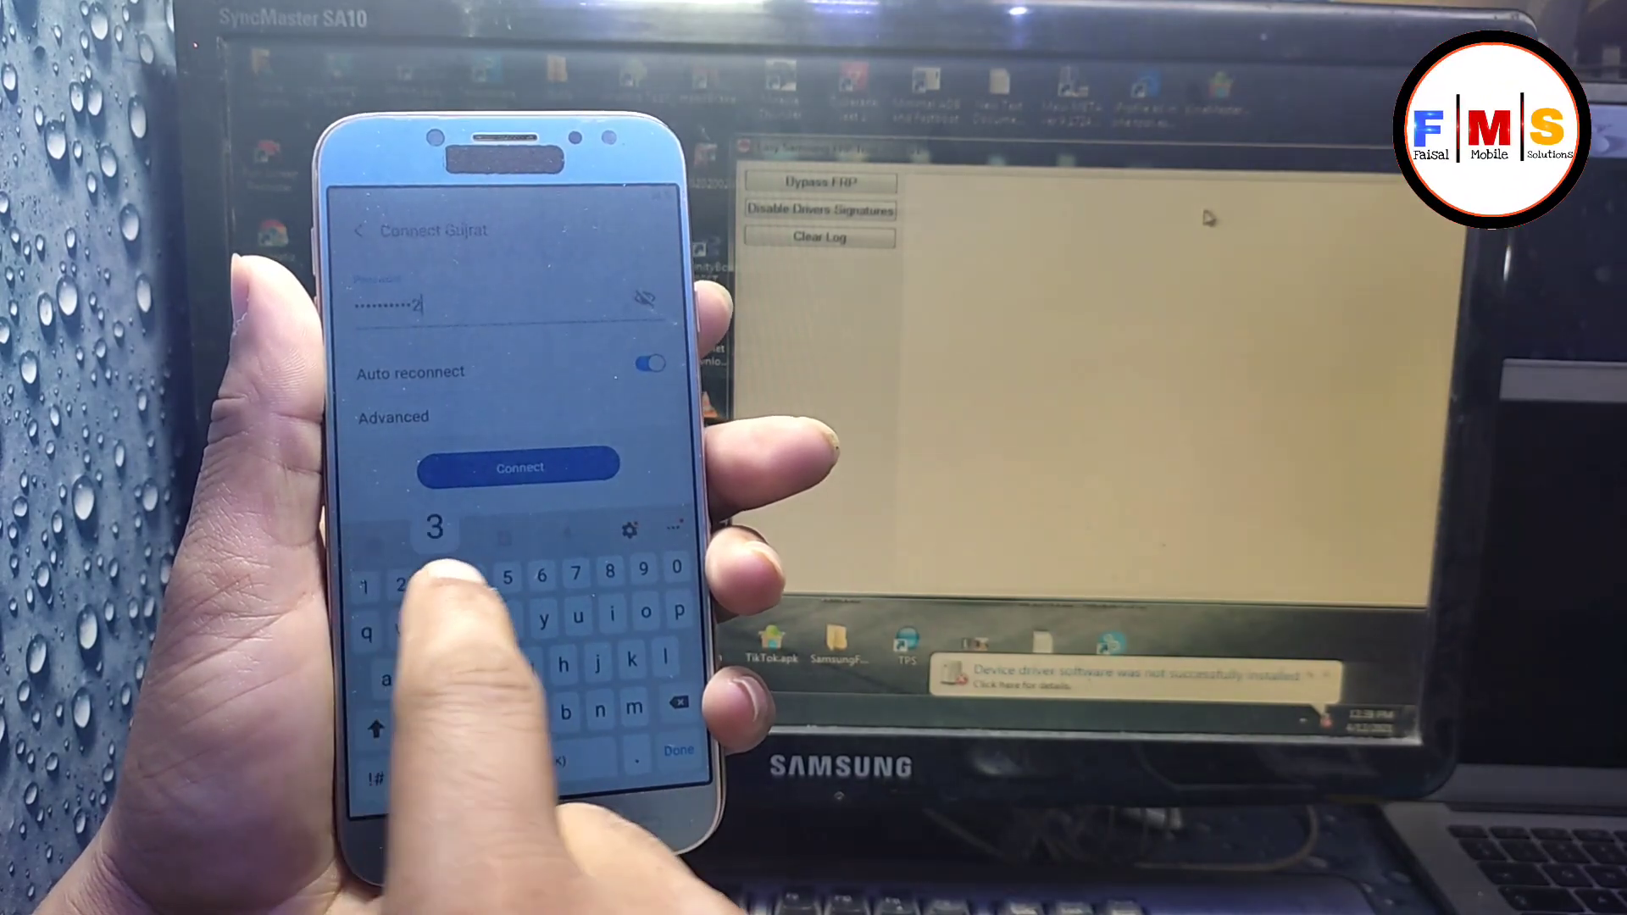
click(522, 468)
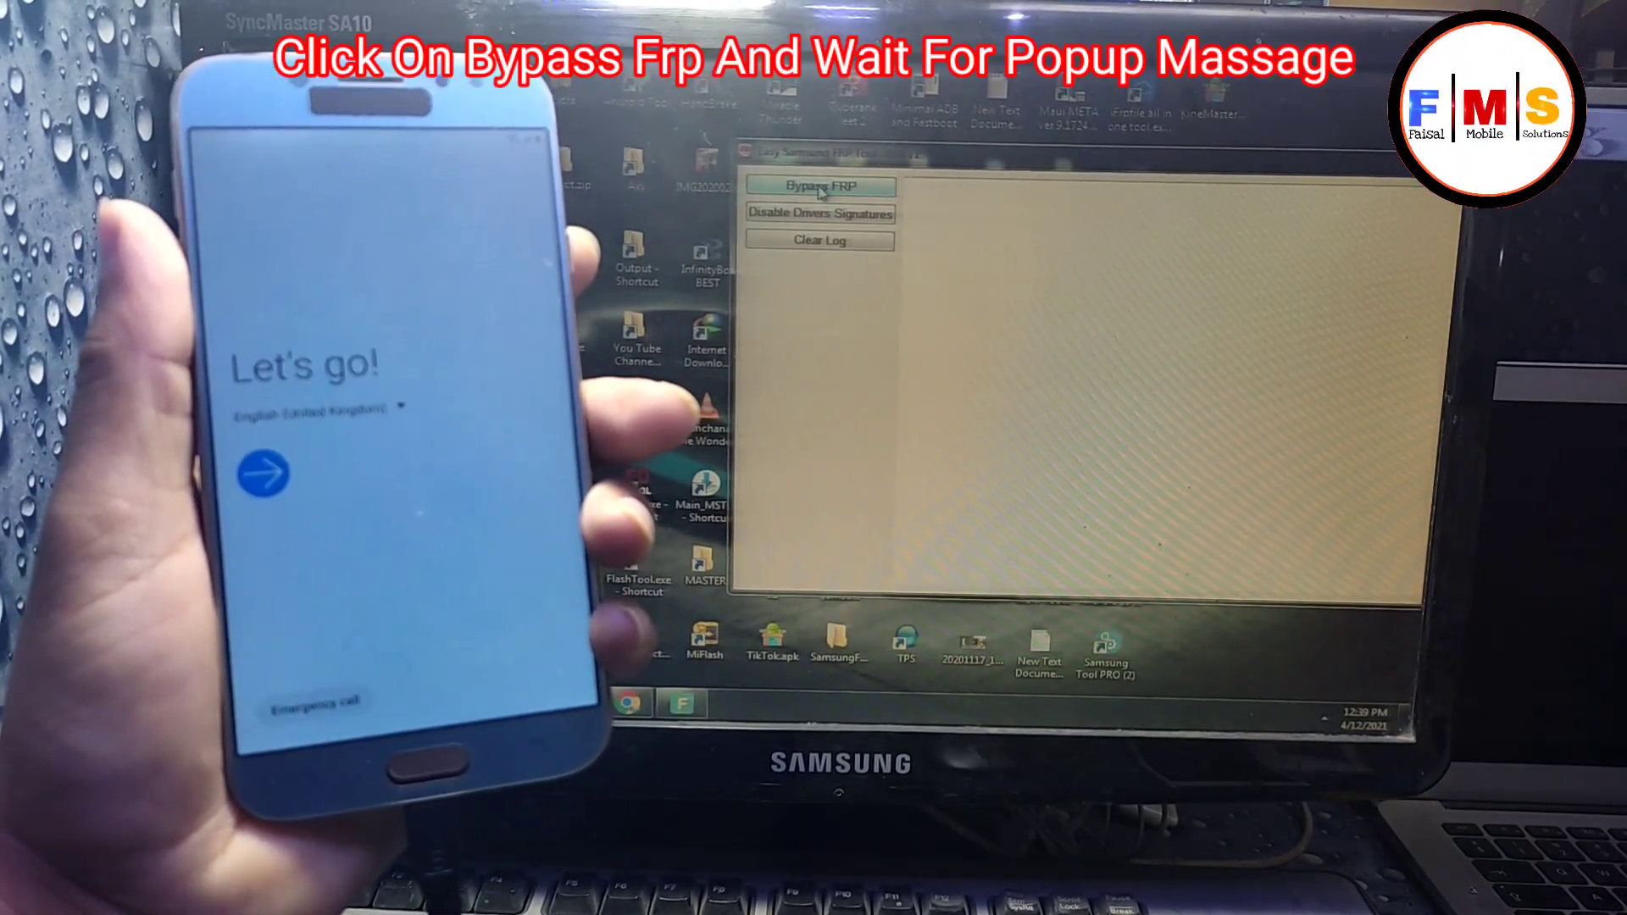
Step: Start Bypass FRP on the connected phone and acknowledge the connect-to-WiFi notice
click(820, 186)
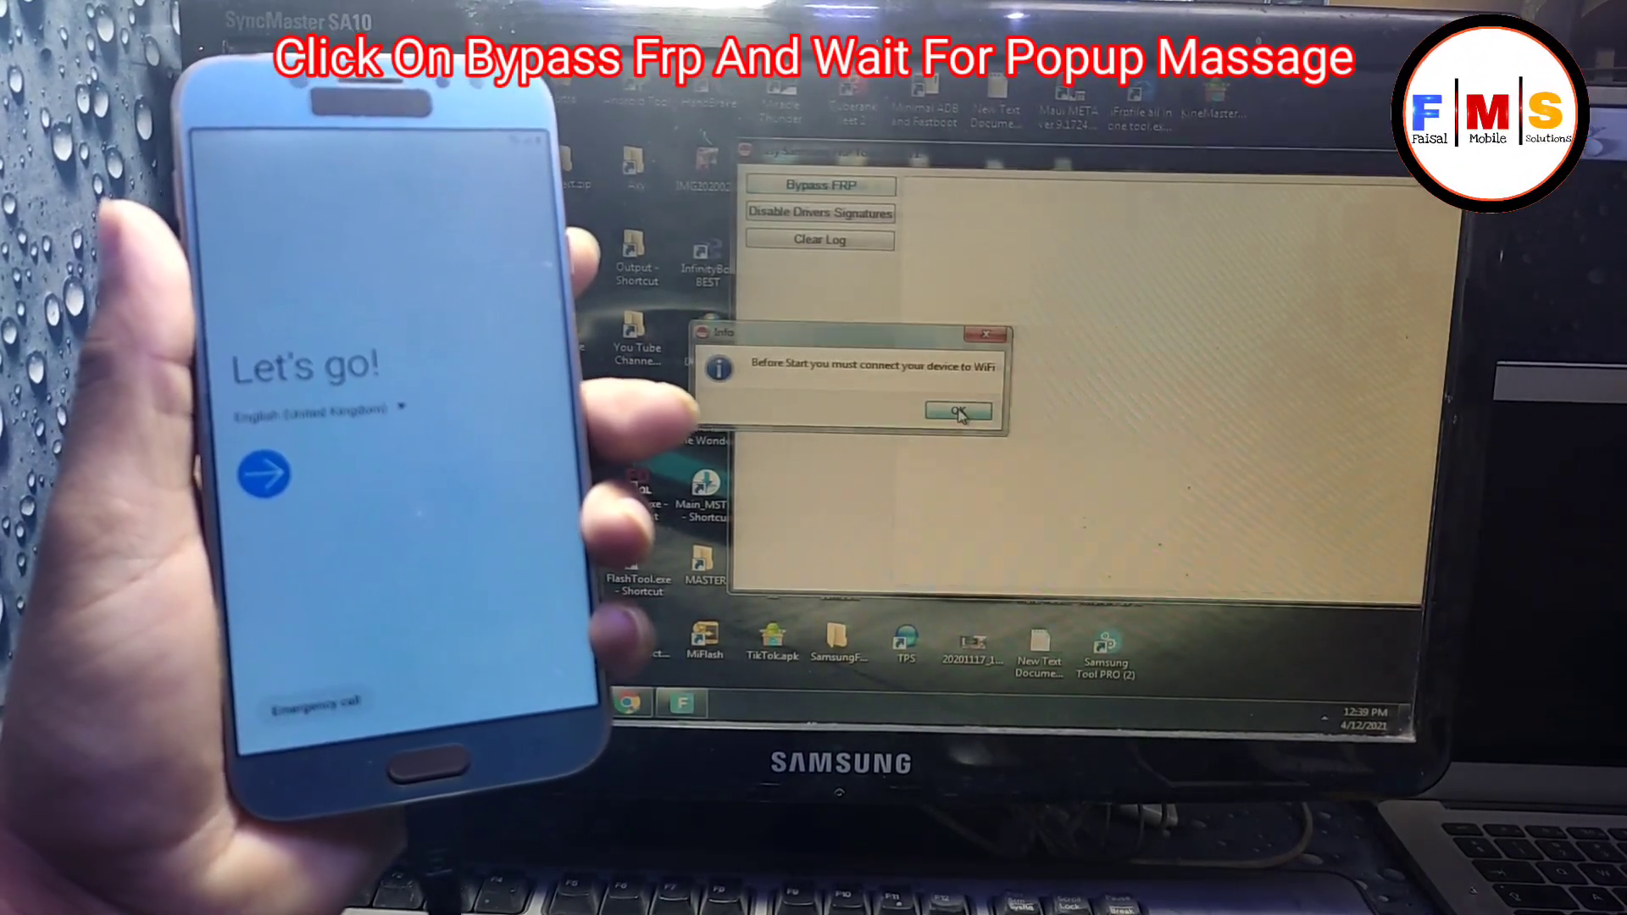
click(957, 410)
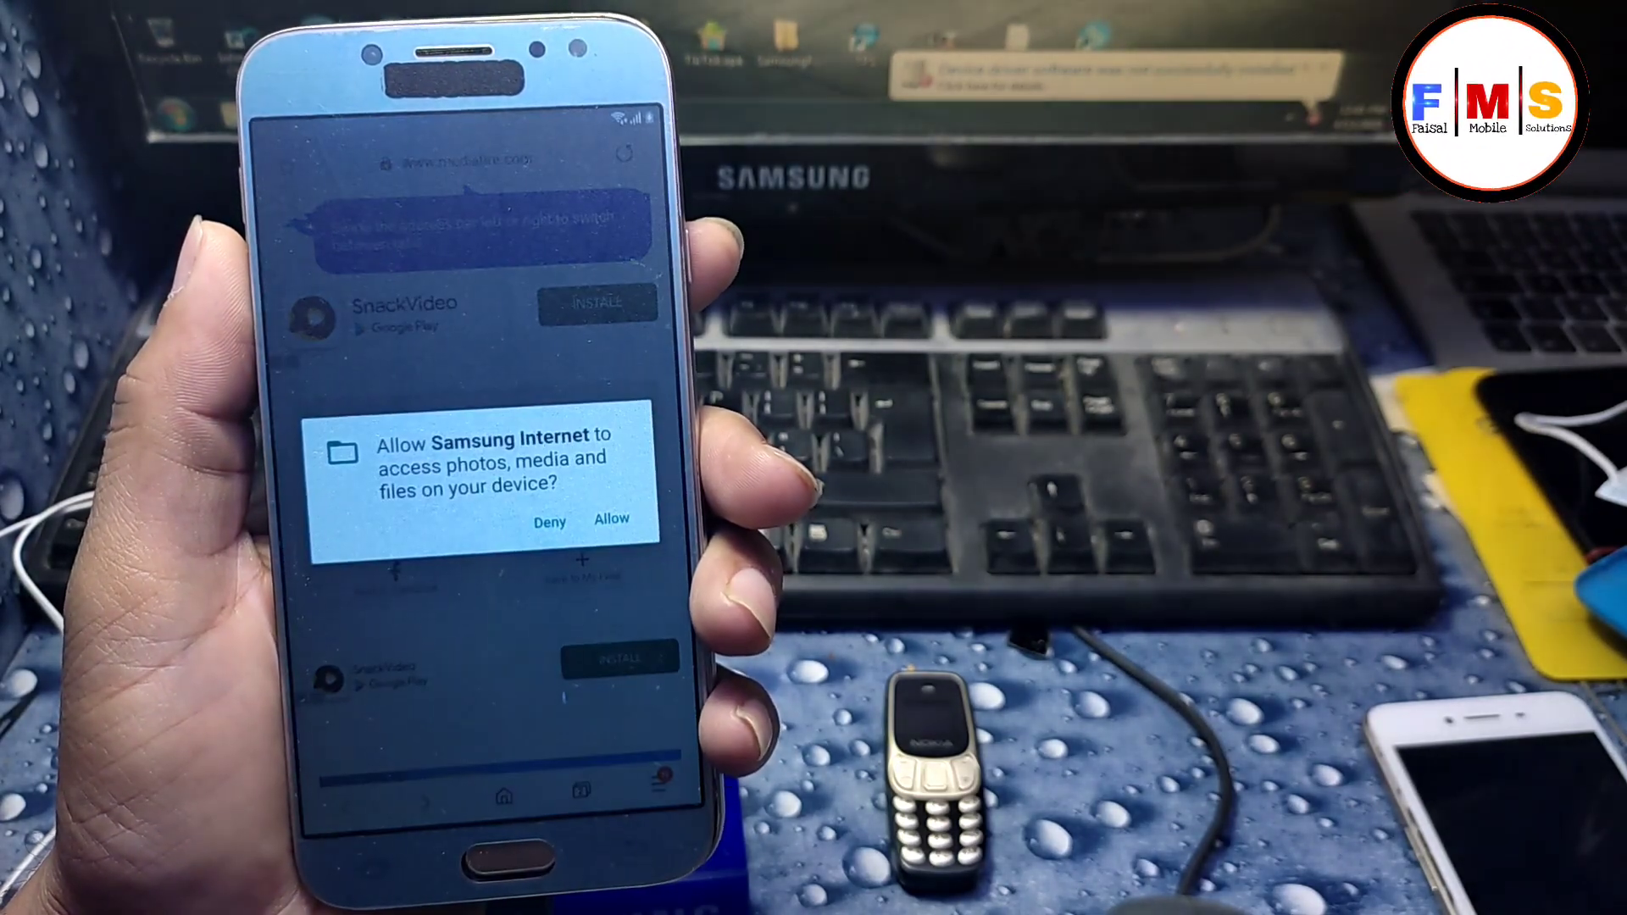
Step: Allow browser storage access and confirm downloading technocare.apk
click(610, 520)
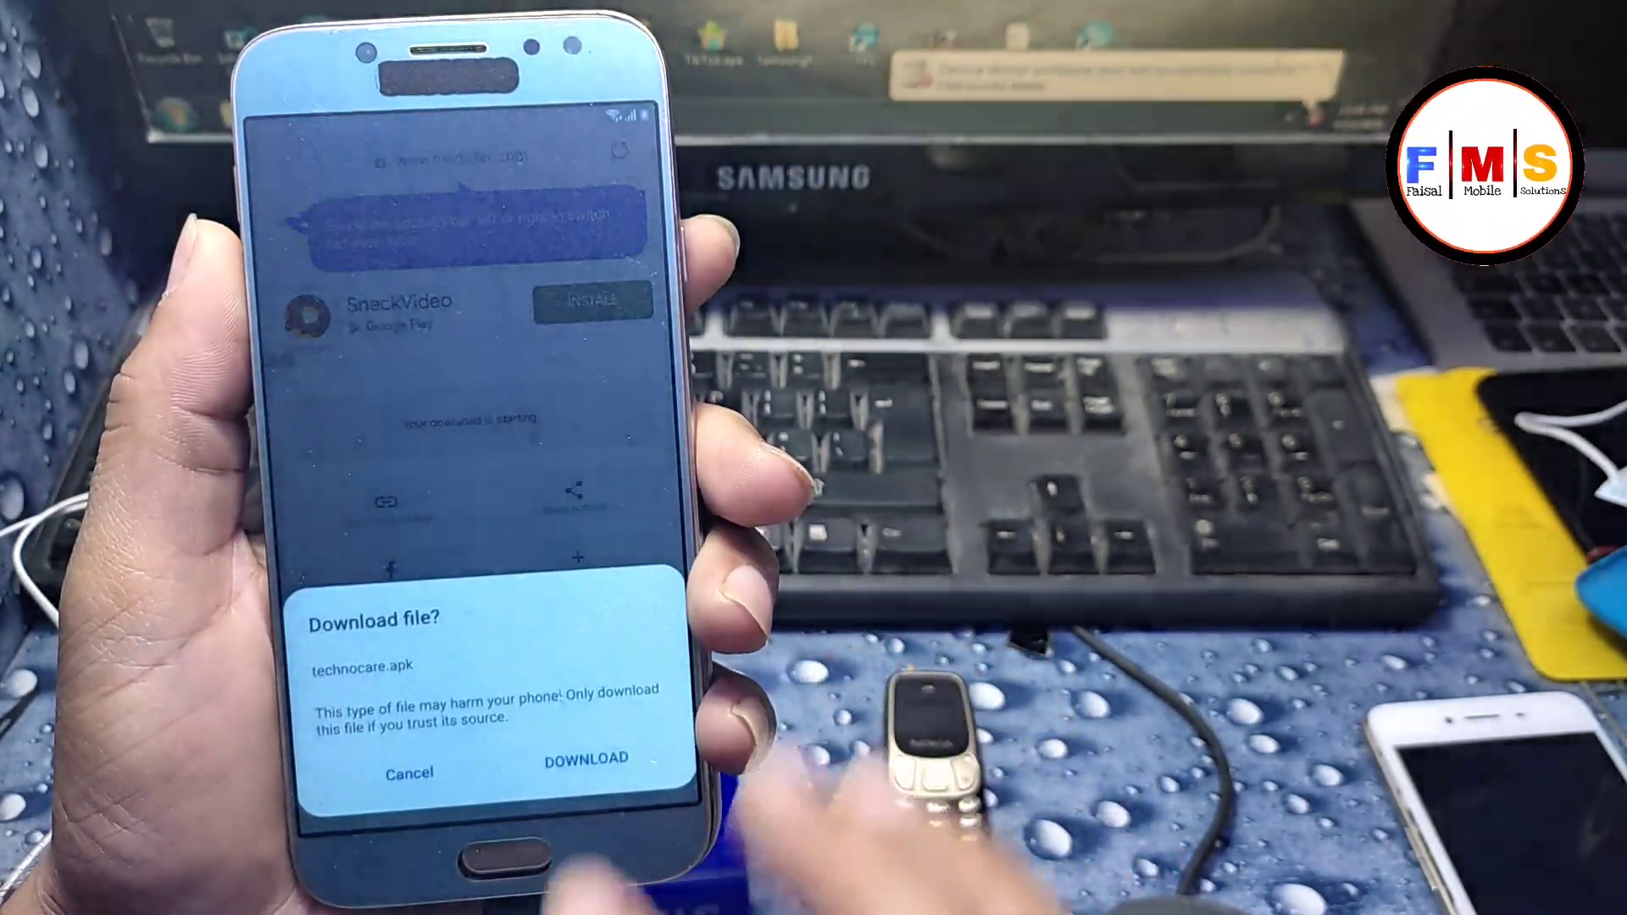
click(590, 784)
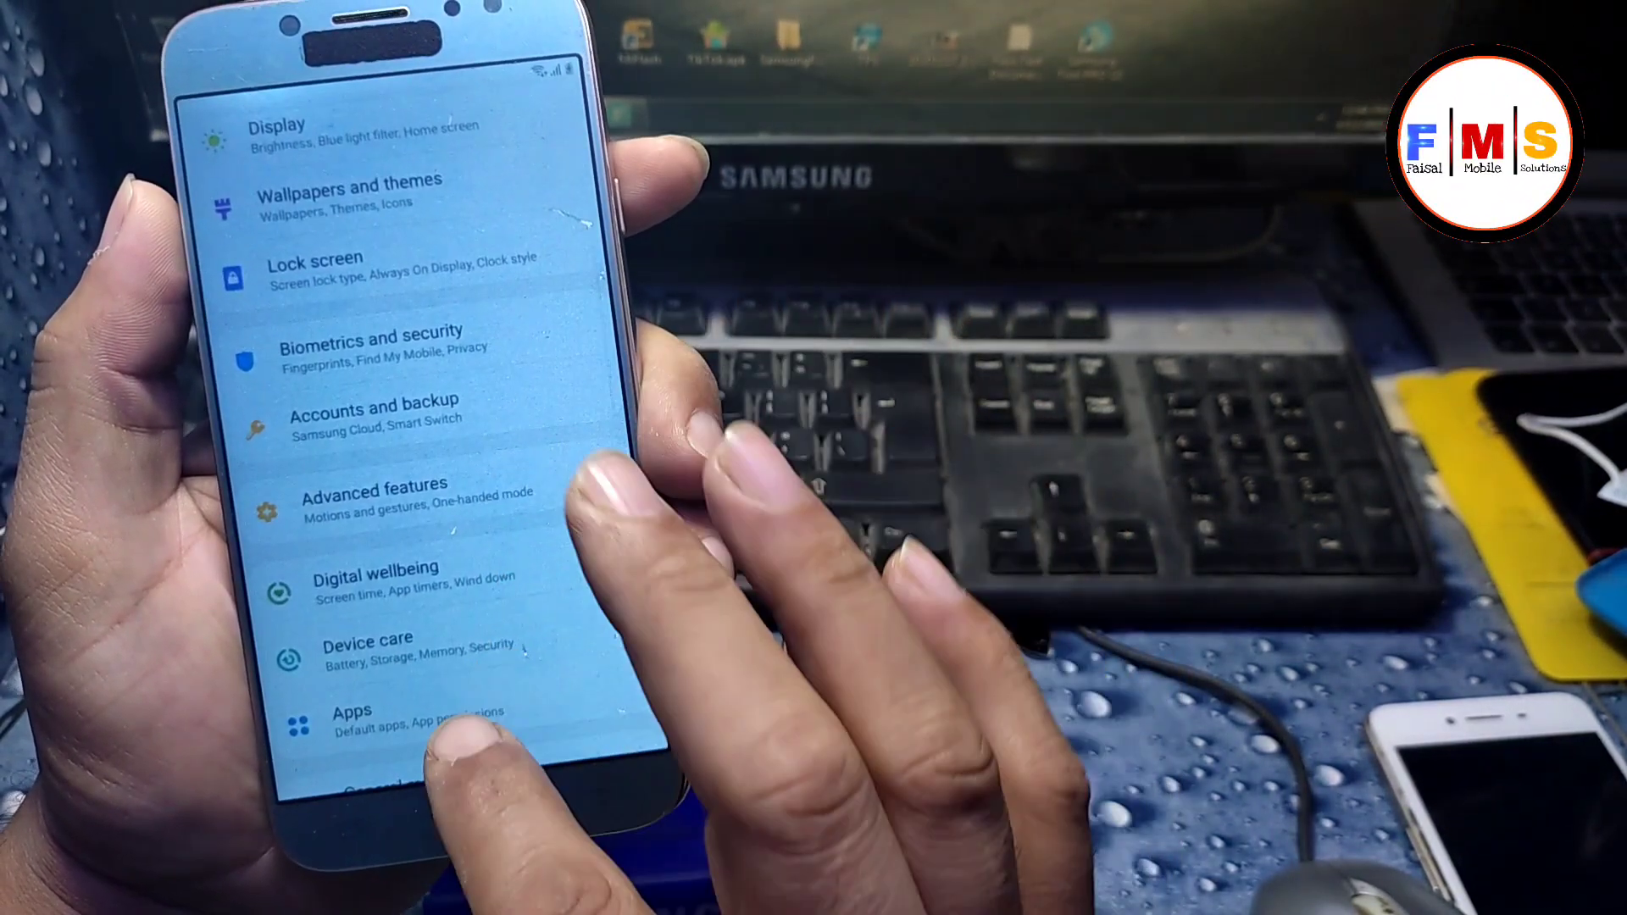
Step: Show All (54) installed applications from the Settings list
click(365, 719)
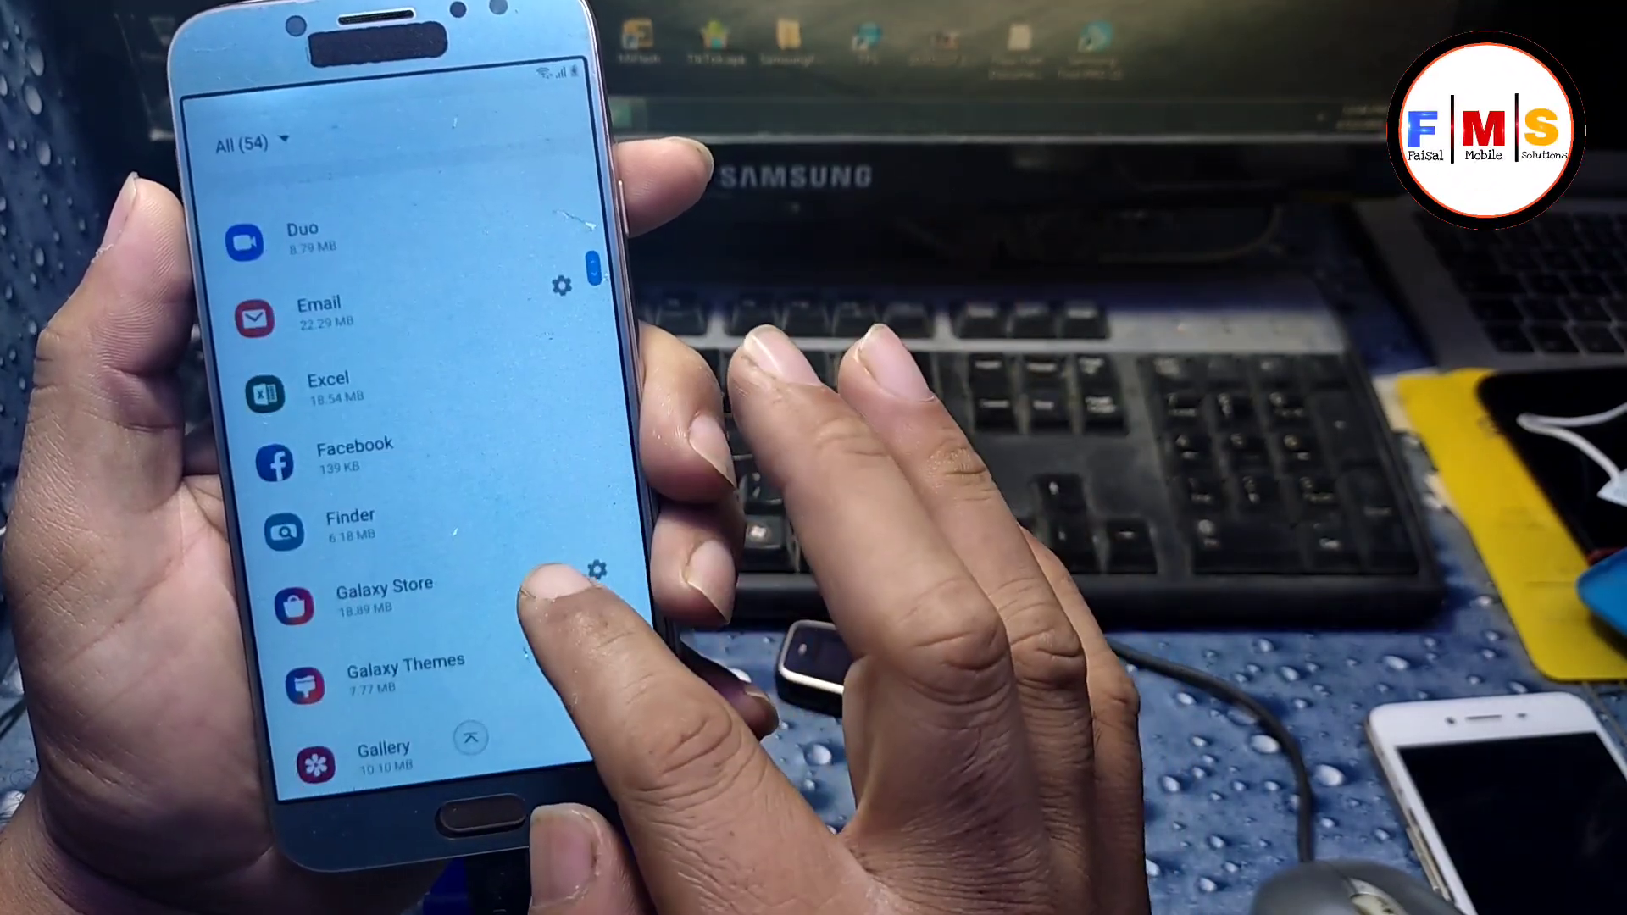